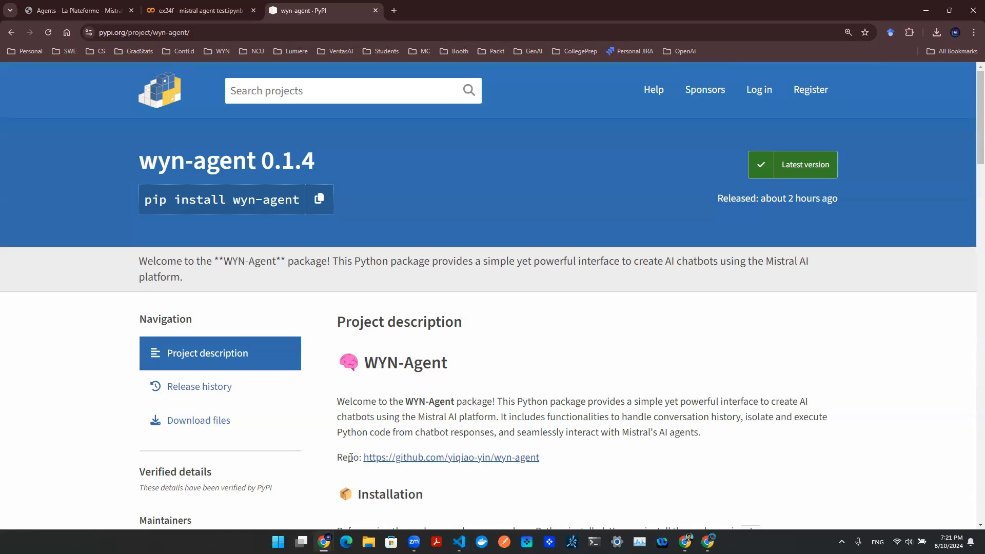
Note the GitHub repo link on the wyn-agent PyPI page and return to the Colab notebook.
{"action": "left_click_drag", "start_coordinate": [347, 456], "coordinate": [539, 456]}
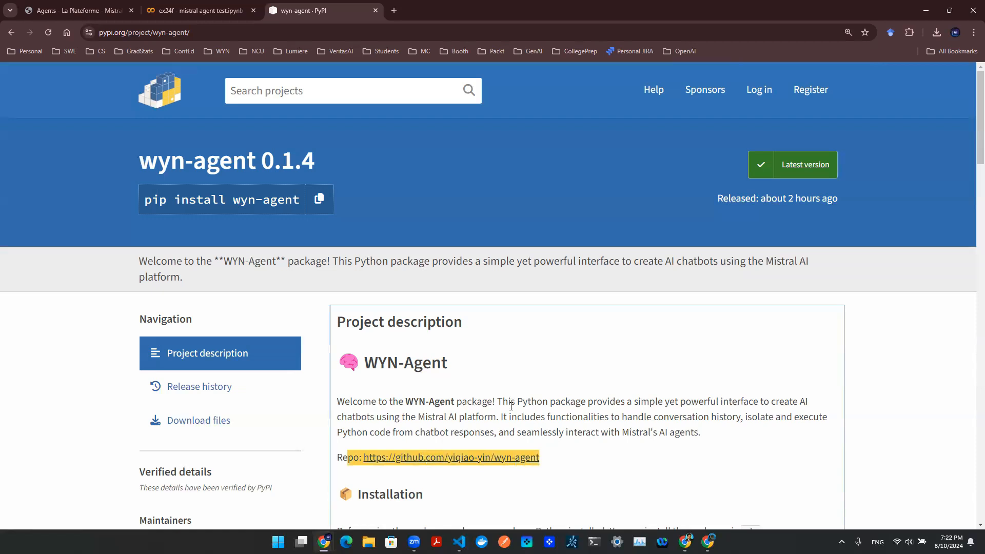
{"action": "left_click", "coordinate": [198, 10]}
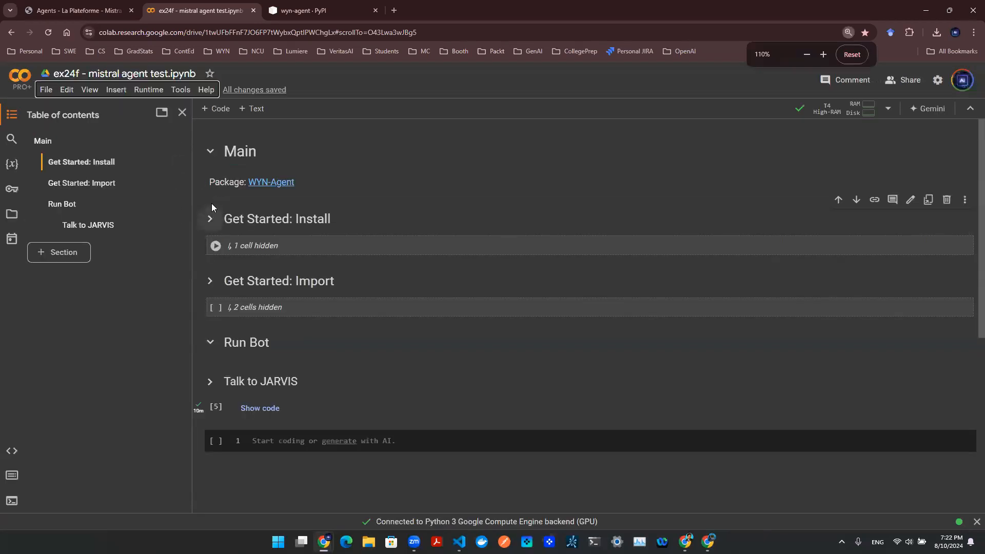
Expand the Get Started Install and Import sections to show the pip install and ChatBot import cells.
{"action": "left_click", "coordinate": [210, 218]}
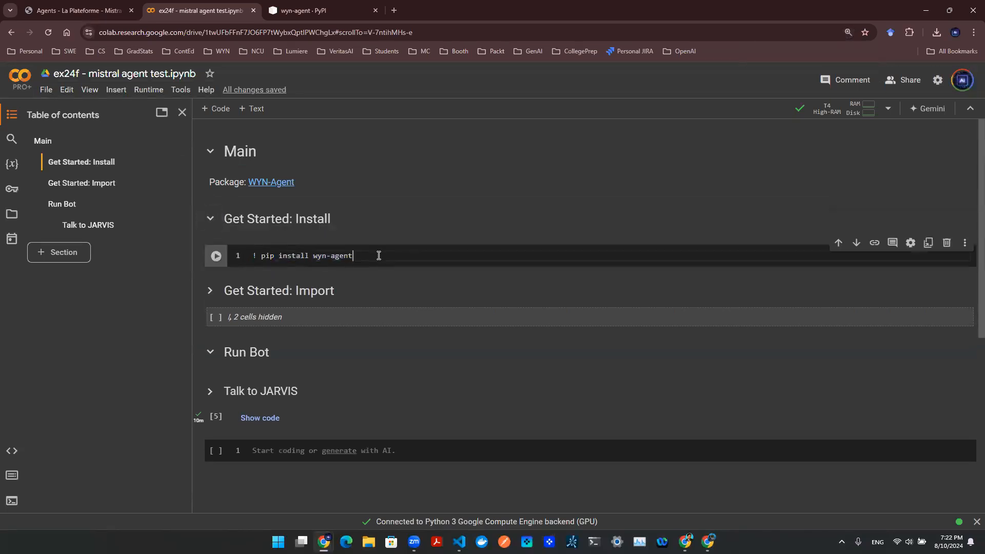
{"action": "left_click", "coordinate": [209, 291]}
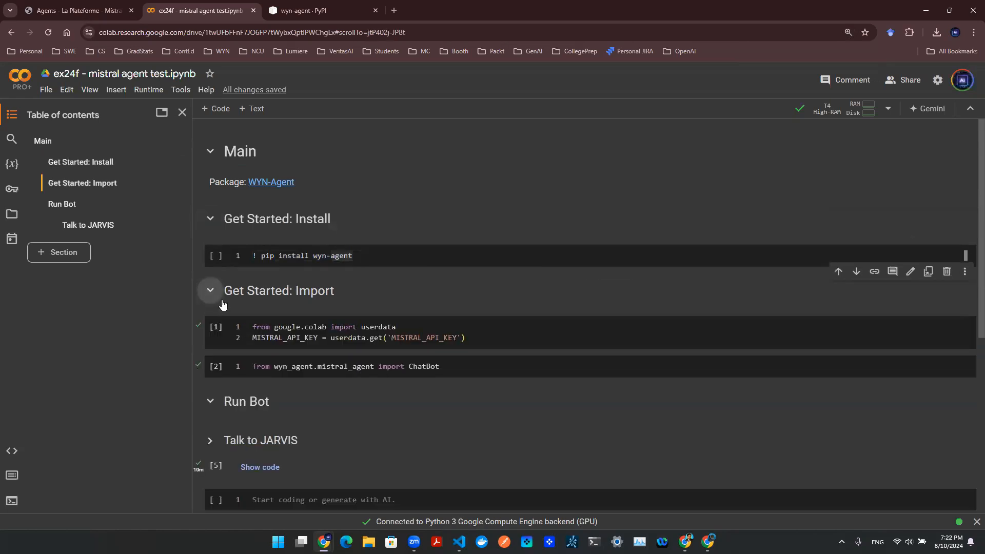
{"action": "scroll", "scroll_direction": "down", "scroll_amount": 3}
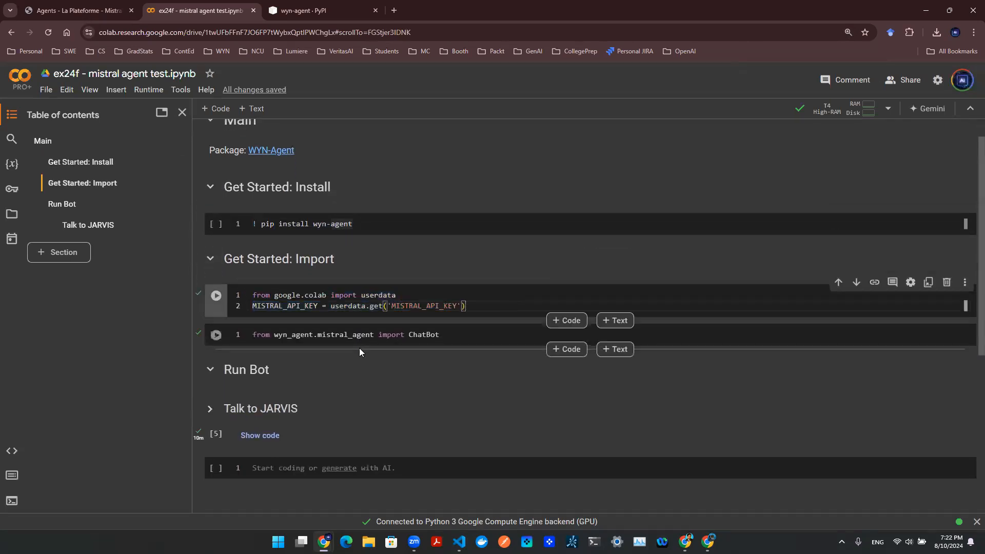
{"action": "left_click", "coordinate": [216, 295]}
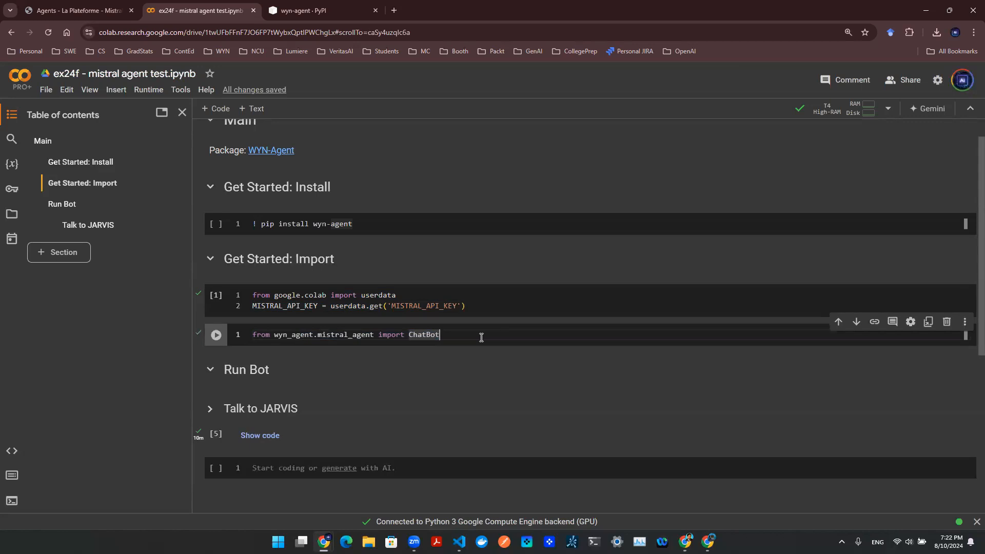
Reveal the Talk to JARVIS code and review the ChatBot constructor's api_key and agent_id arguments.
{"action": "left_click", "coordinate": [216, 334]}
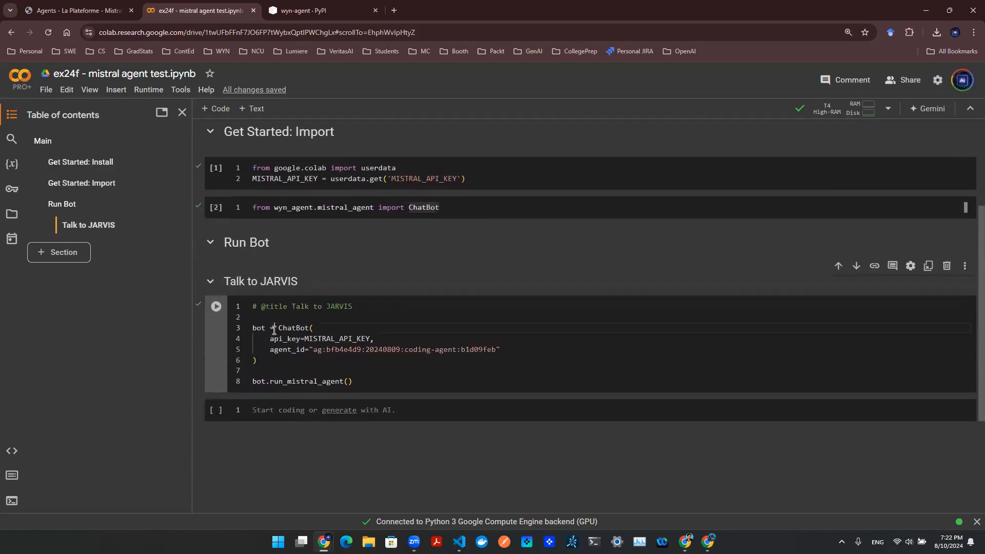
{"action": "left_click_drag", "start_coordinate": [277, 327], "coordinate": [257, 361]}
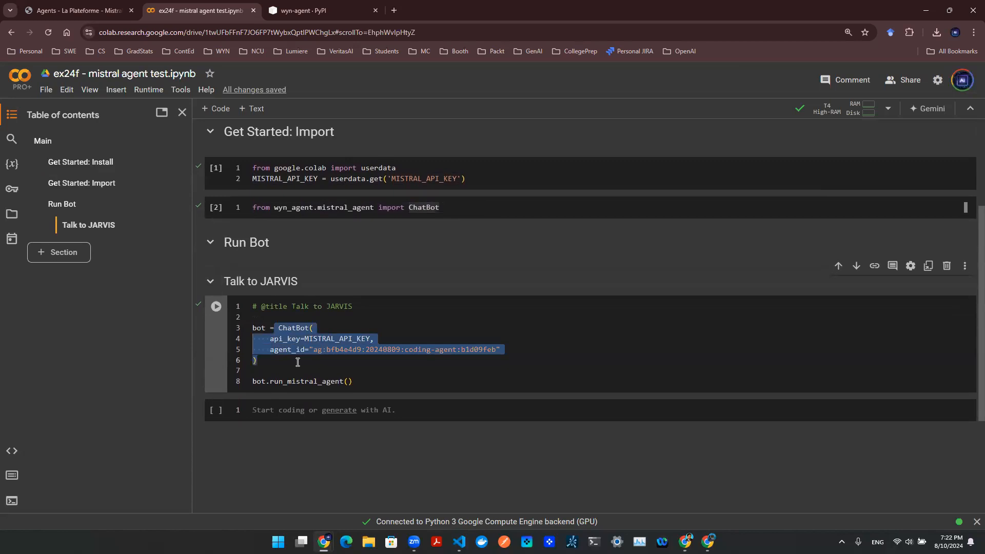
{"action": "double_click", "coordinate": [288, 338]}
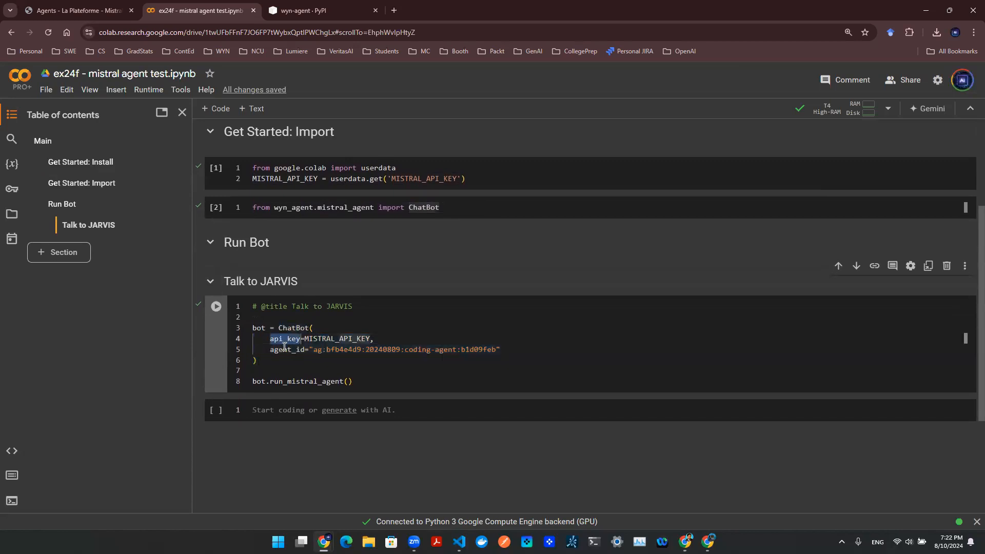
{"action": "double_click", "coordinate": [287, 349]}
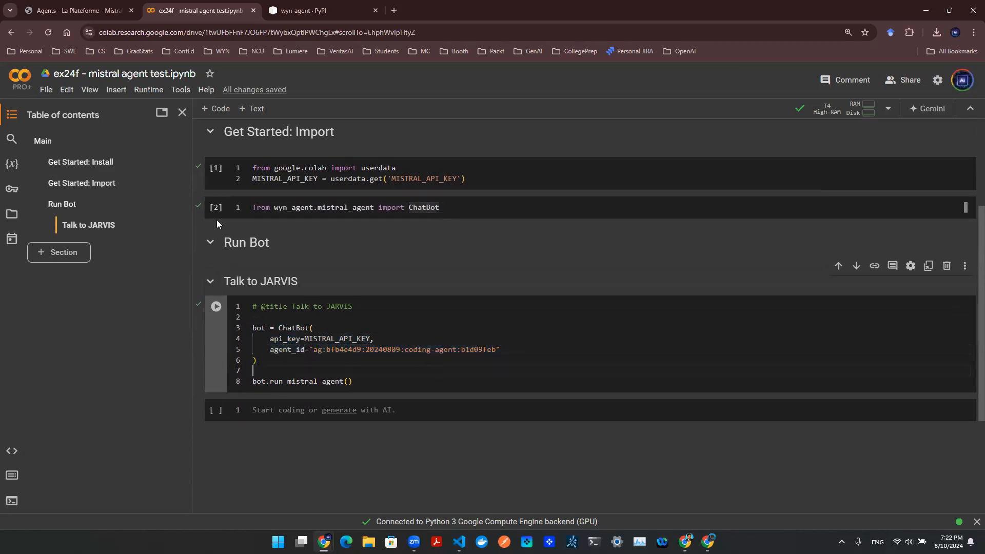
Switch to the Mistral La Plateforme Agents page listing the Coding Agent and its agent ID.
{"action": "left_click", "coordinate": [75, 10]}
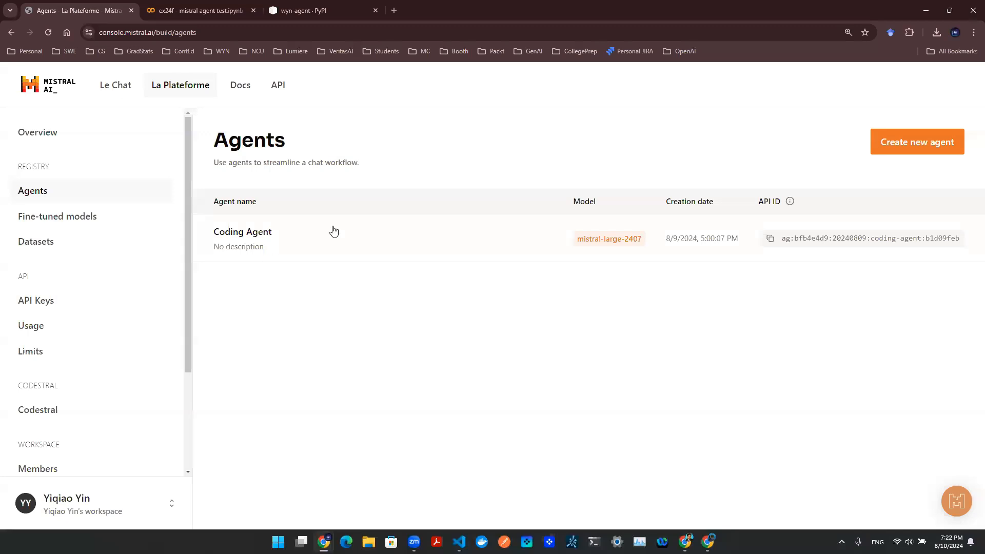
{"action": "mouse_move", "coordinate": [311, 227]}
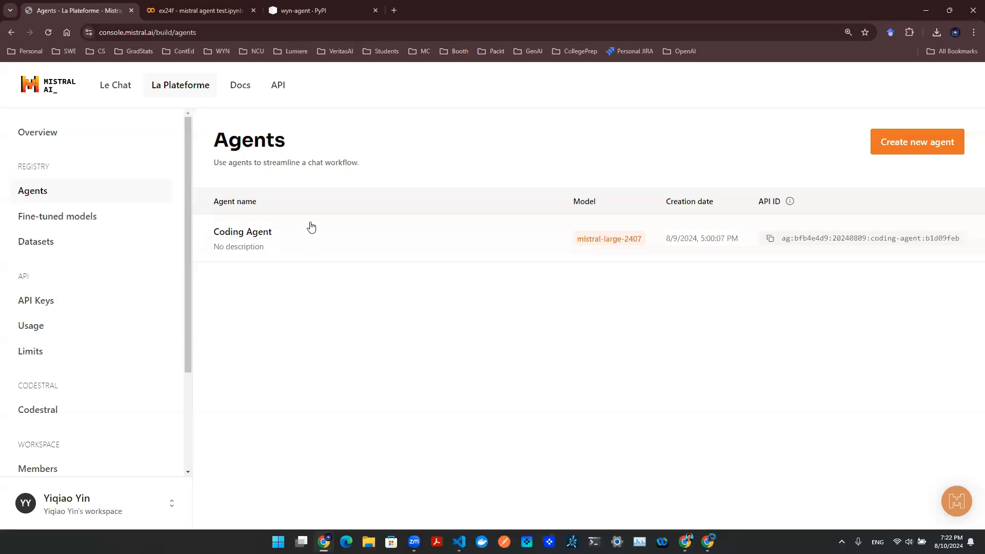
{"action": "mouse_move", "coordinate": [573, 317]}
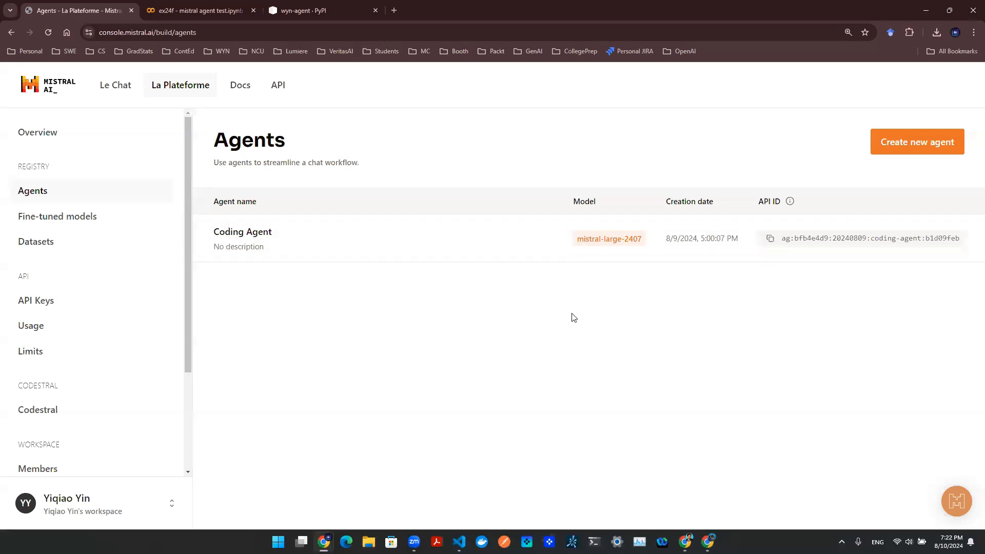
{"action": "mouse_move", "coordinate": [797, 217]}
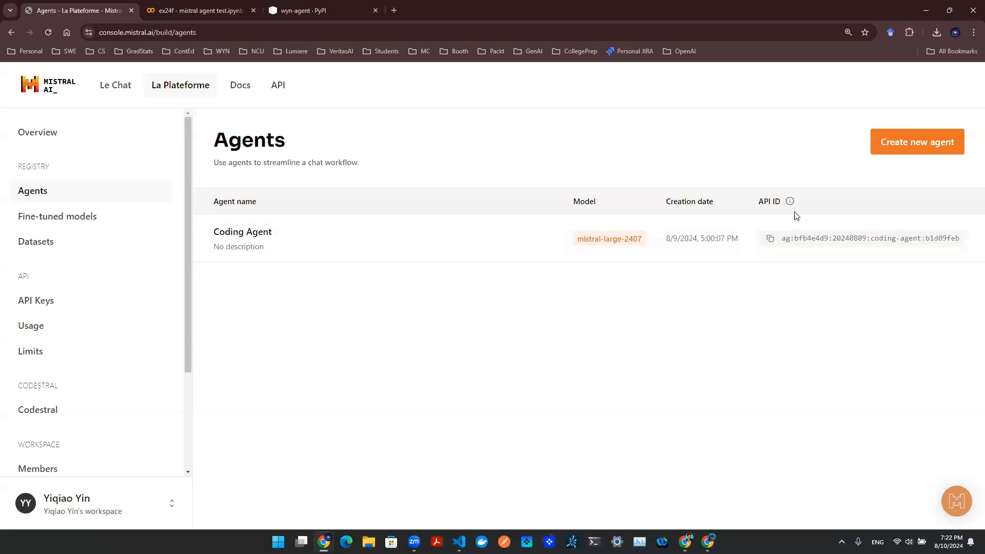
{"action": "mouse_move", "coordinate": [517, 130]}
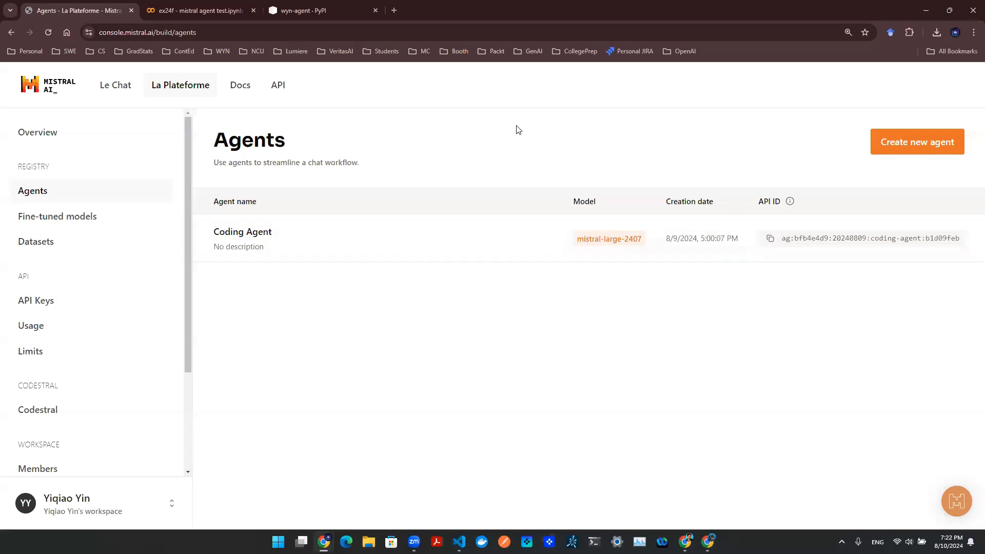
Run the Talk to JARVIS cell so it awaits Human input, and show the sample_data file listing.
{"action": "left_click", "coordinate": [198, 10]}
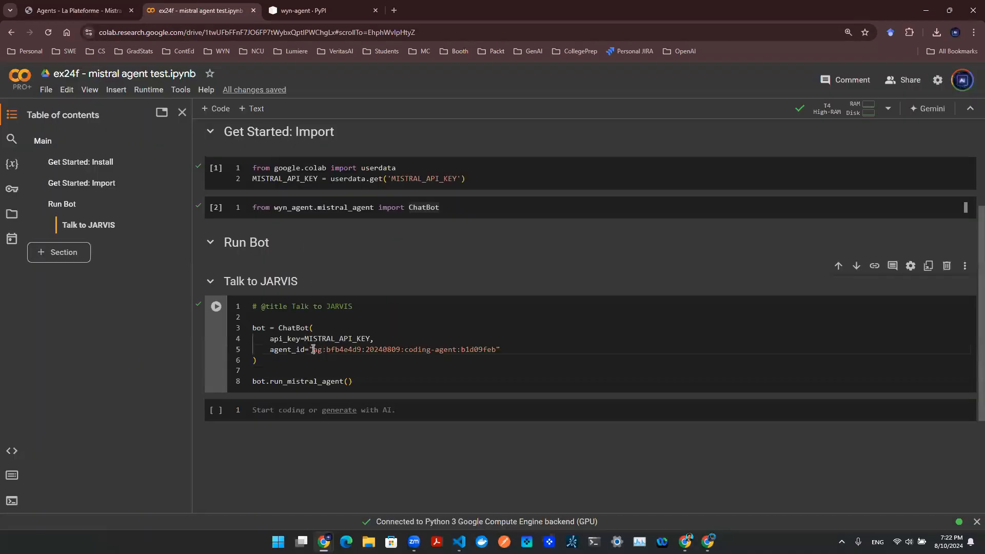
{"action": "left_click_drag", "start_coordinate": [314, 349], "coordinate": [496, 349]}
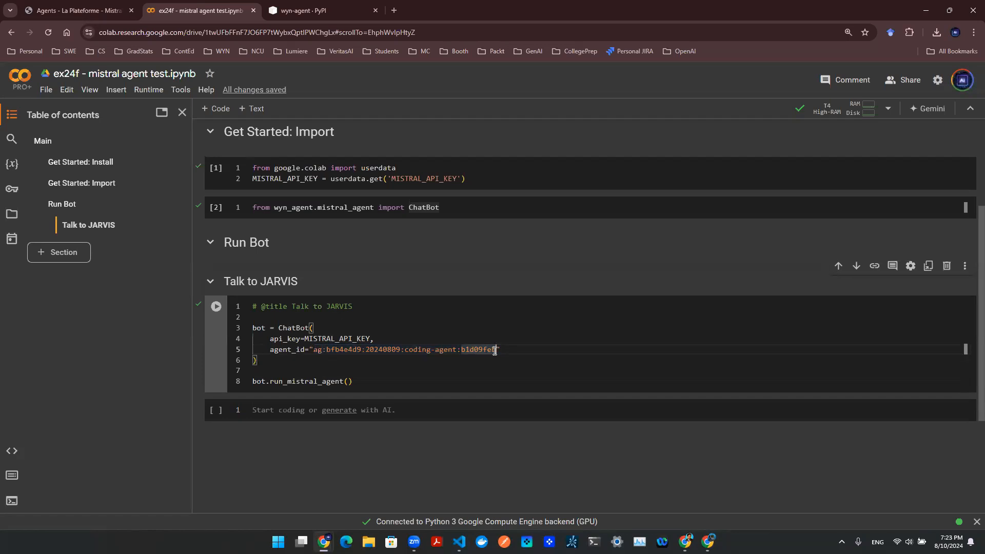
{"action": "scroll", "scroll_direction": "down", "scroll_amount": 3}
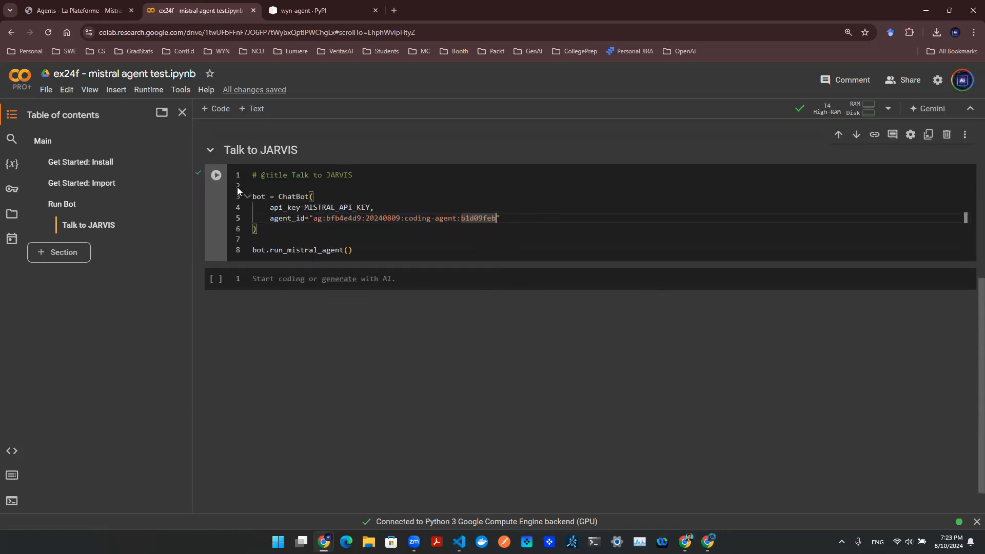
{"action": "left_click", "coordinate": [215, 175]}
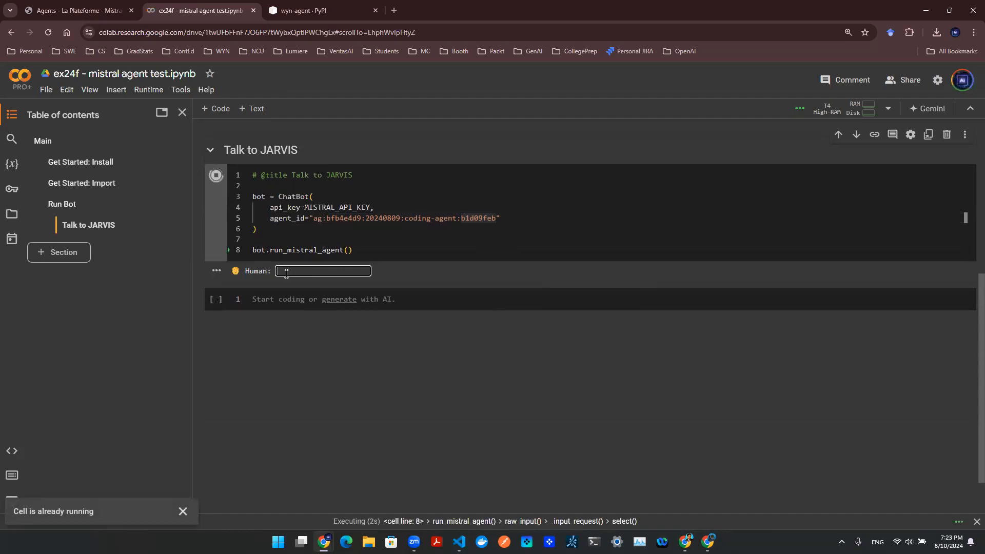
{"action": "mouse_move", "coordinate": [21, 218]}
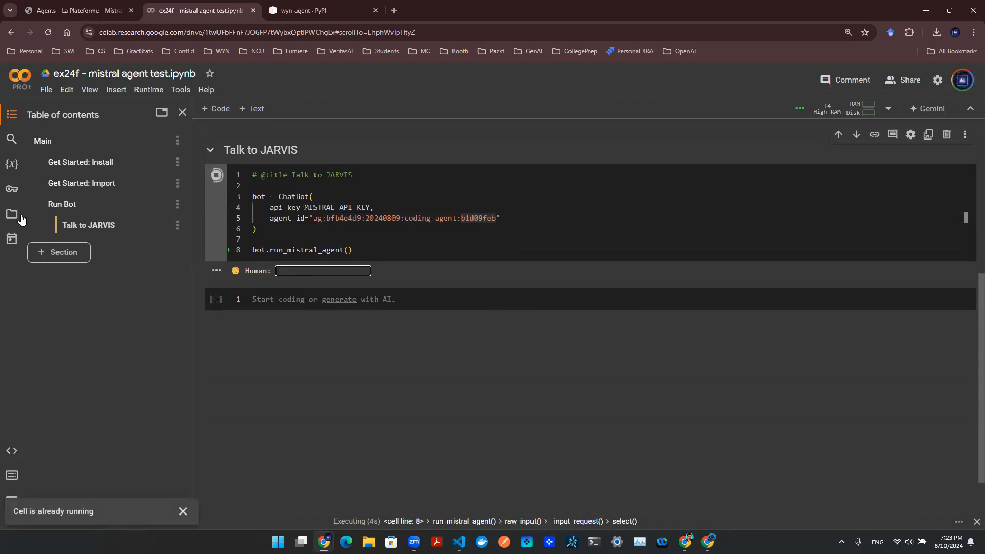
{"action": "left_click", "coordinate": [11, 214]}
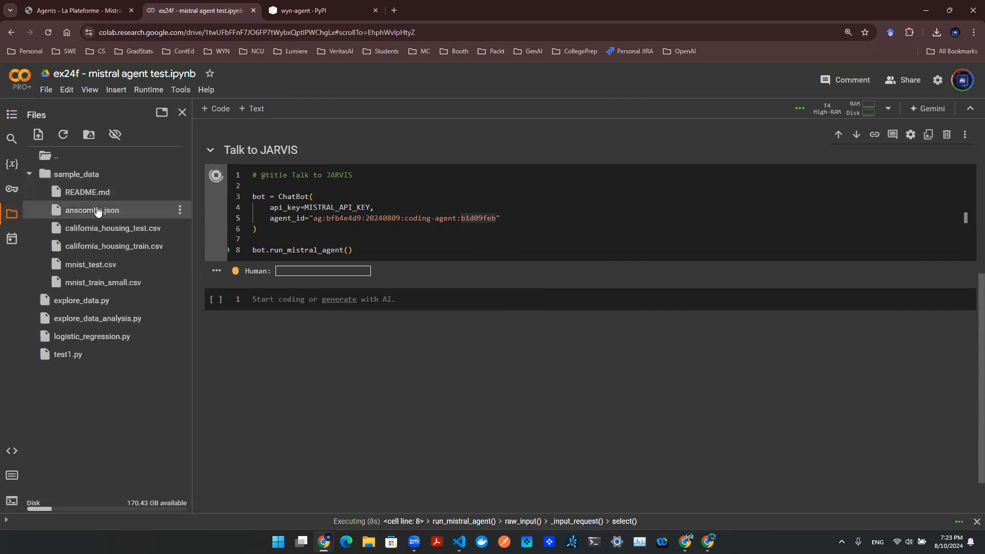
{"action": "mouse_move", "coordinate": [119, 195]}
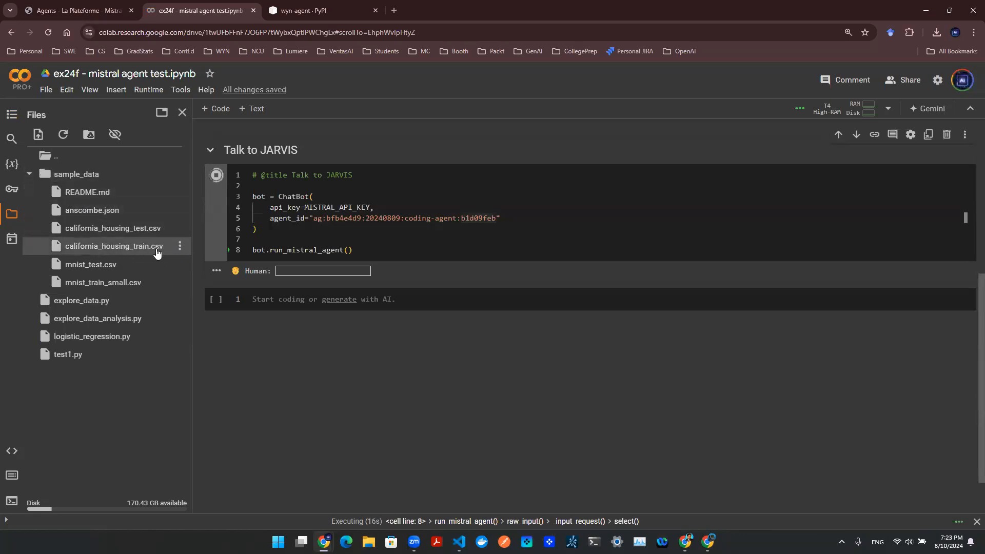
Ask the chatbot for Python code to print the columns of california_housing_train.csv.
{"action": "left_click", "coordinate": [179, 246]}
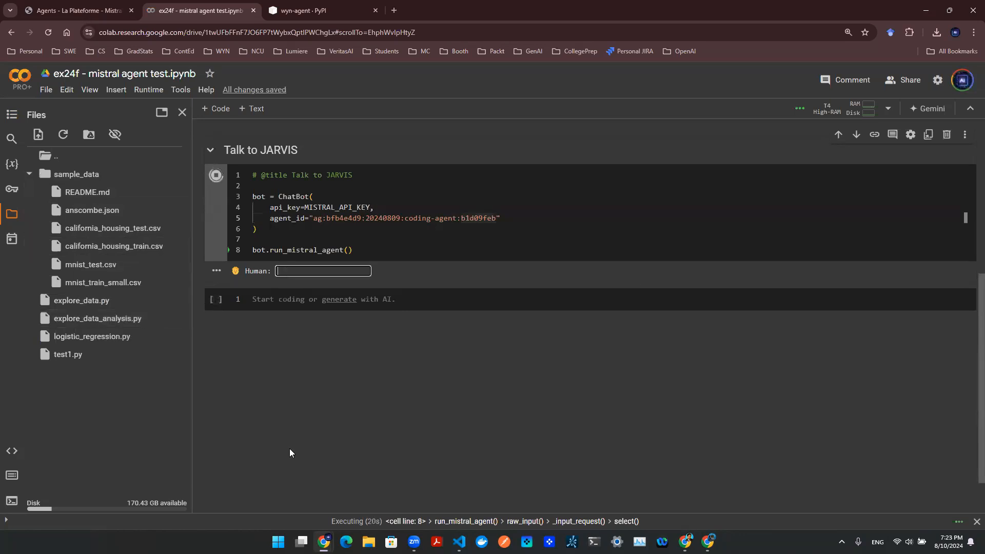
{"action": "type", "text": "Hi, I have a dataset"}
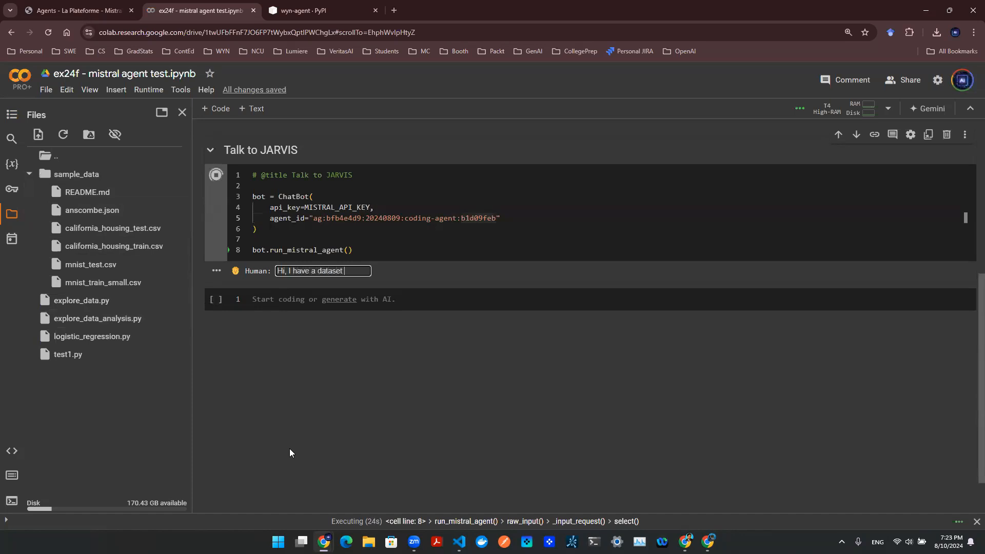
{"action": "type", "text": "locally in this directory"}
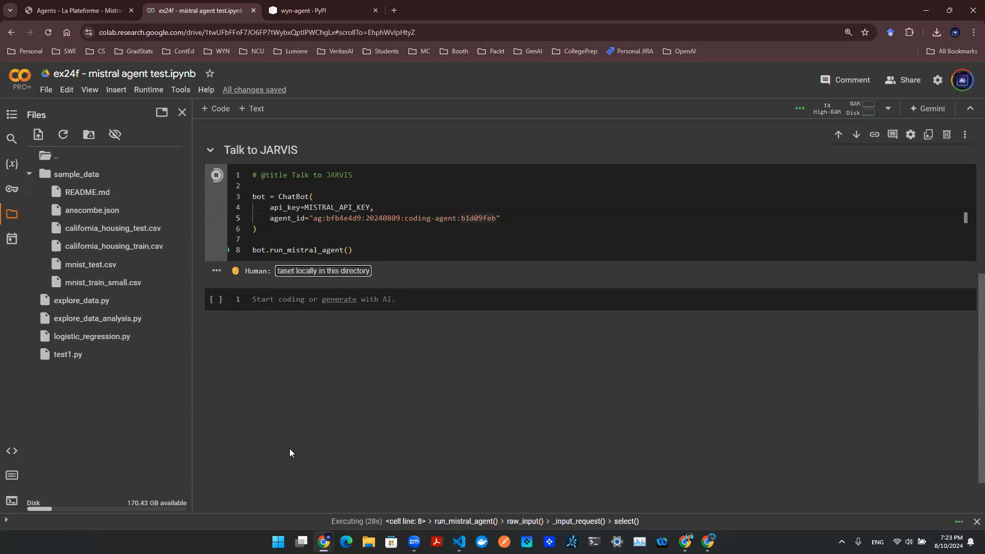
{"action": "type", "text": "california_housing_train.csv"}
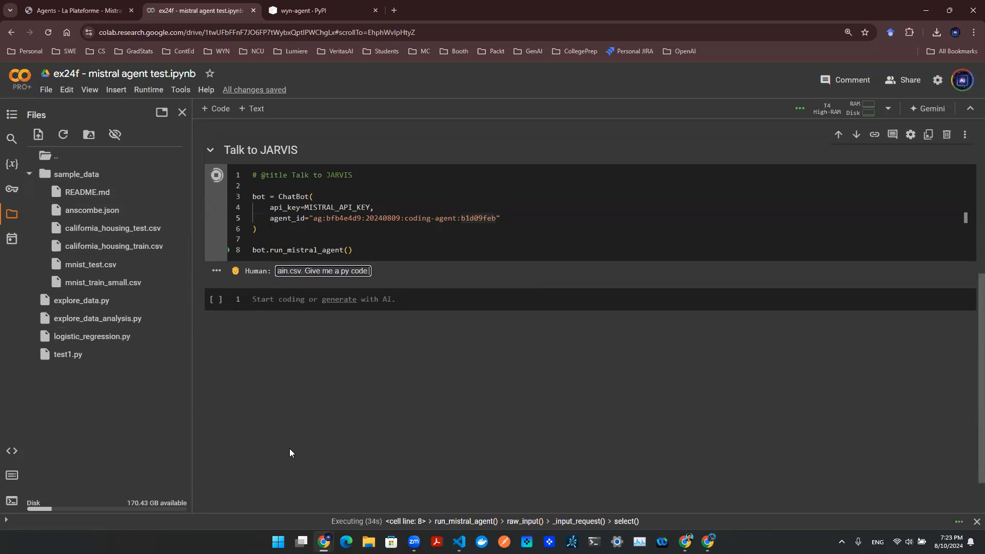
{"action": "type", "text": "to print out"}
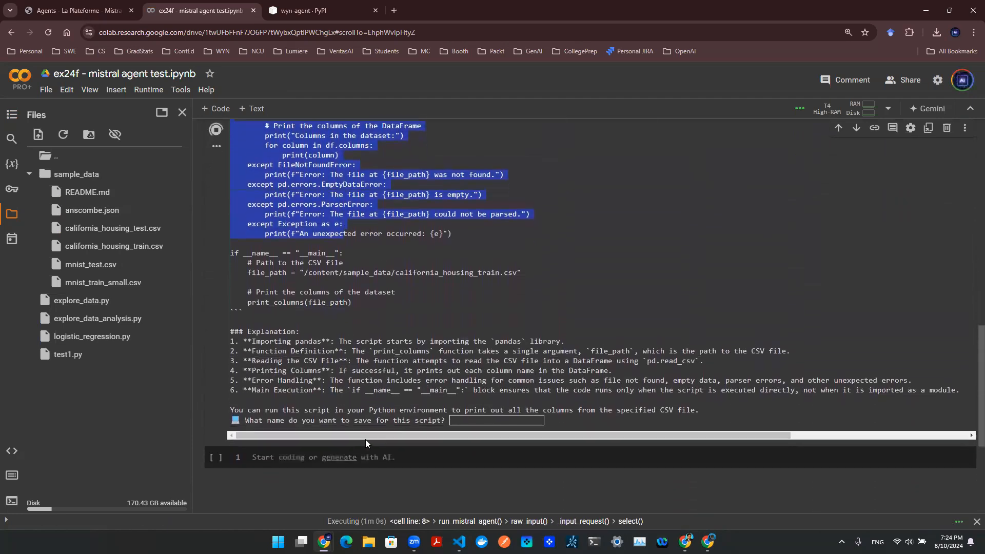
Save the script as 'sample code', confirm execution with Y, and review the printed column names.
{"action": "scroll", "scroll_direction": "down", "scroll_amount": 3}
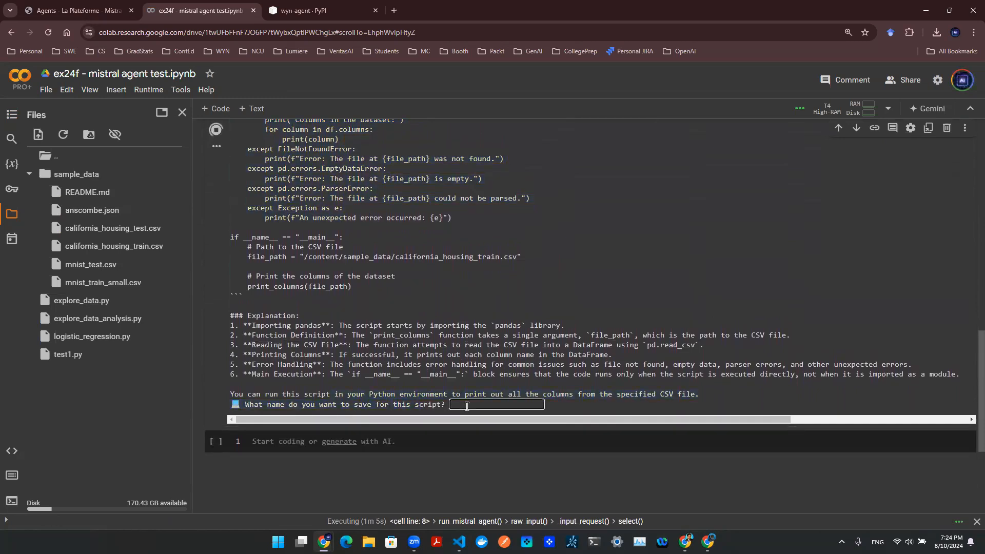
{"action": "type", "text": "sample code"}
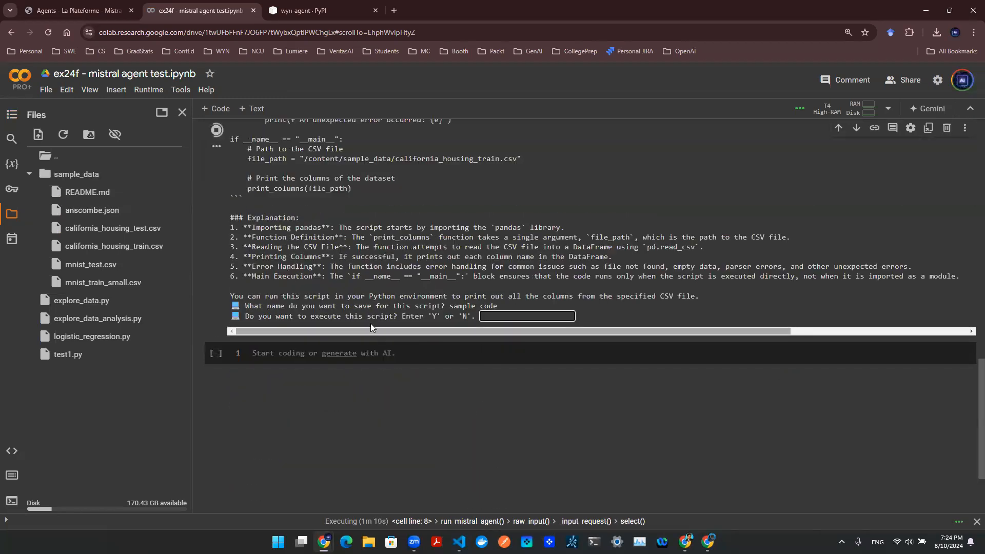
{"action": "left_click_drag", "start_coordinate": [321, 317], "coordinate": [440, 316]}
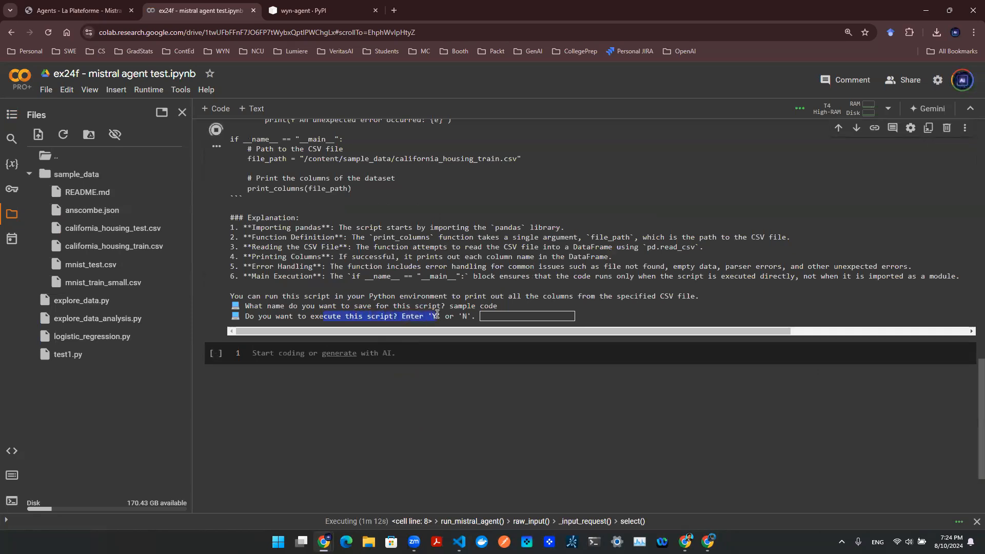
{"action": "type", "text": "Y"}
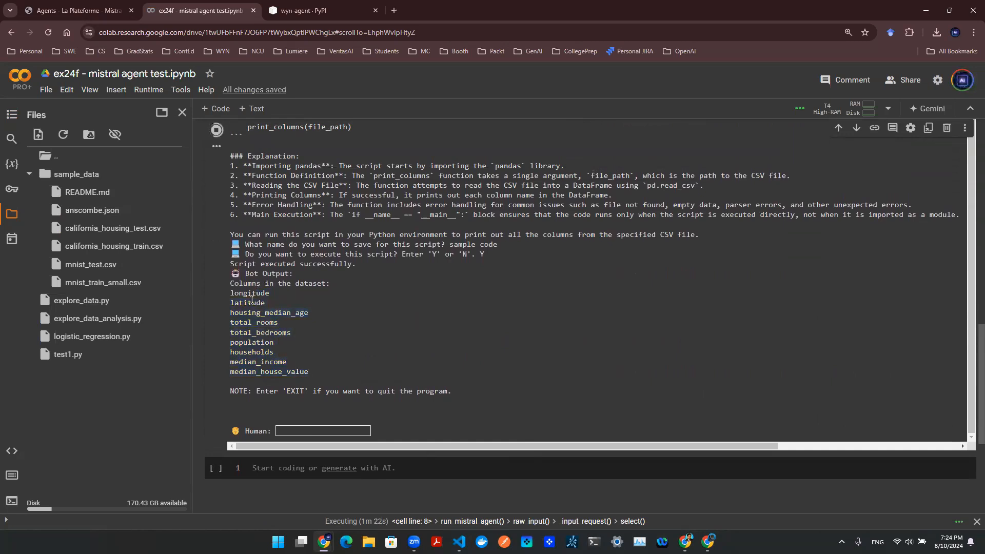
{"action": "left_click_drag", "start_coordinate": [248, 302], "coordinate": [286, 361]}
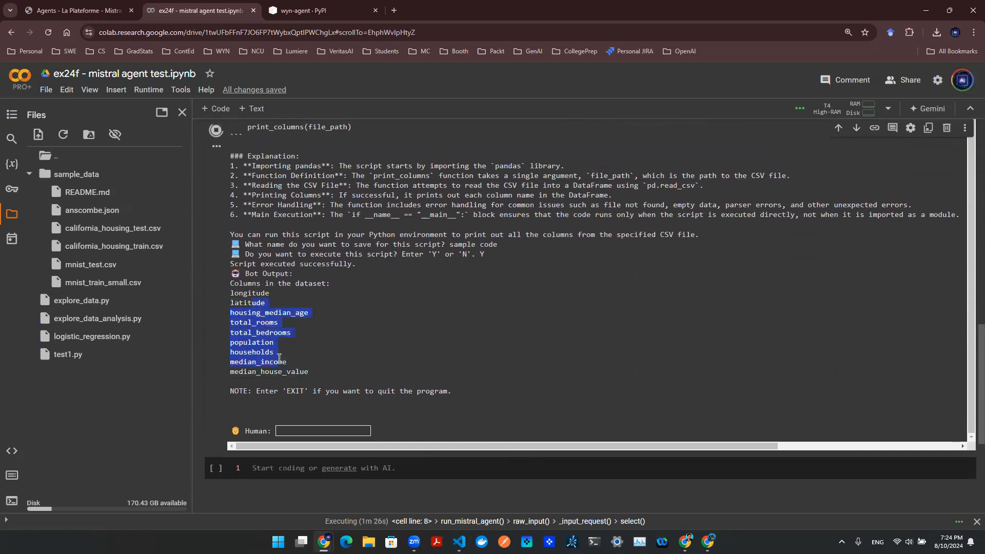
{"action": "mouse_move", "coordinate": [281, 363]}
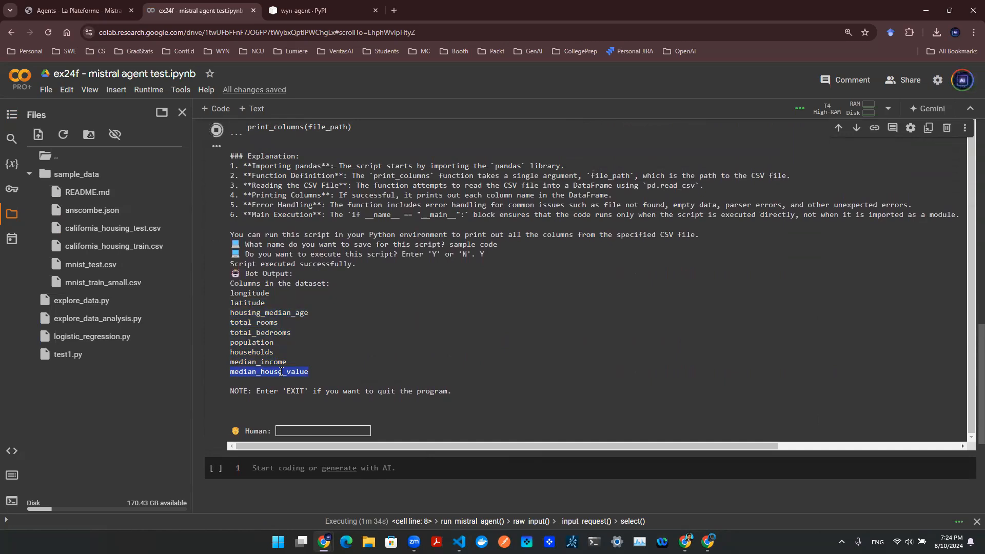
Ask the chatbot for sklearn regression code predicting median_house_value with training and test error.
{"action": "left_click", "coordinate": [322, 431]}
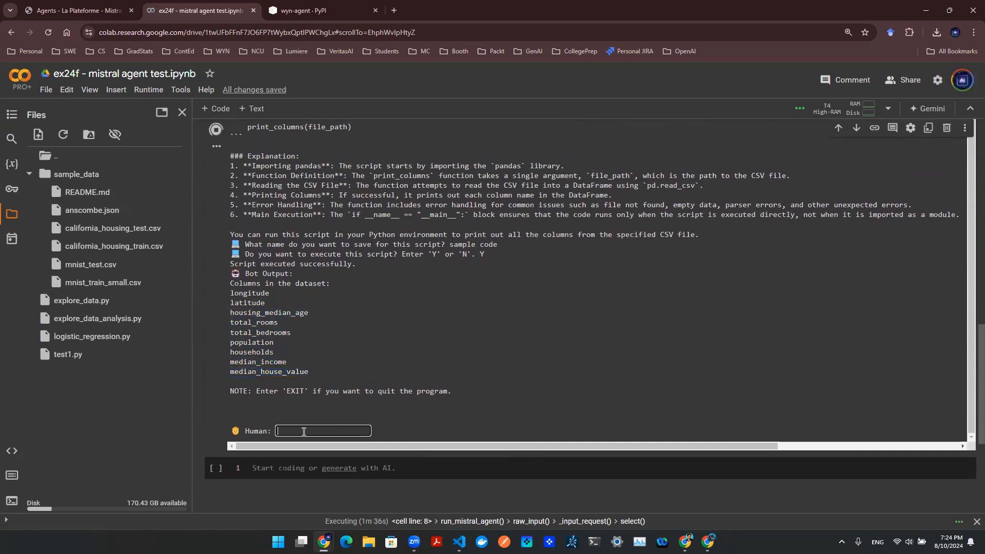
{"action": "type", "text": "I want"}
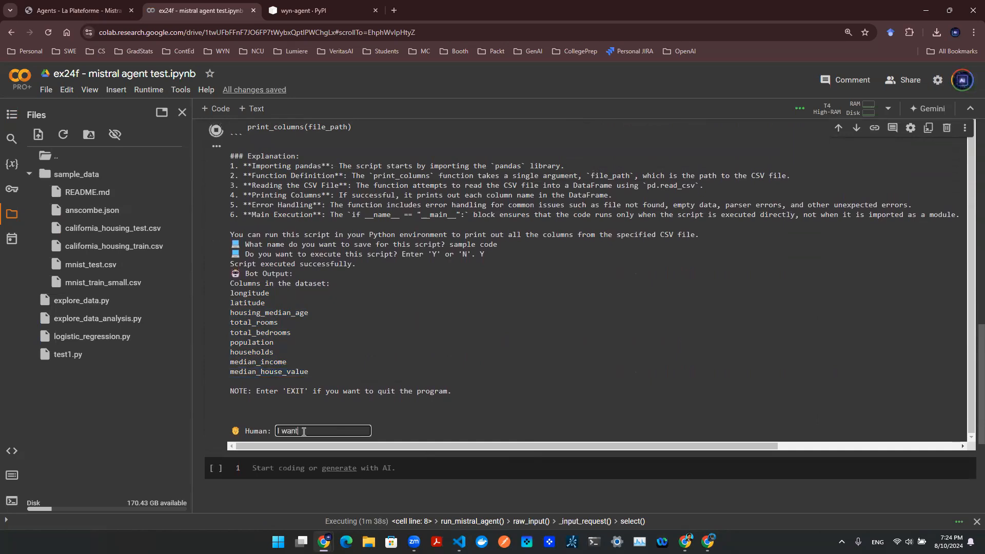
{"action": "type", "text": "to build a regr"}
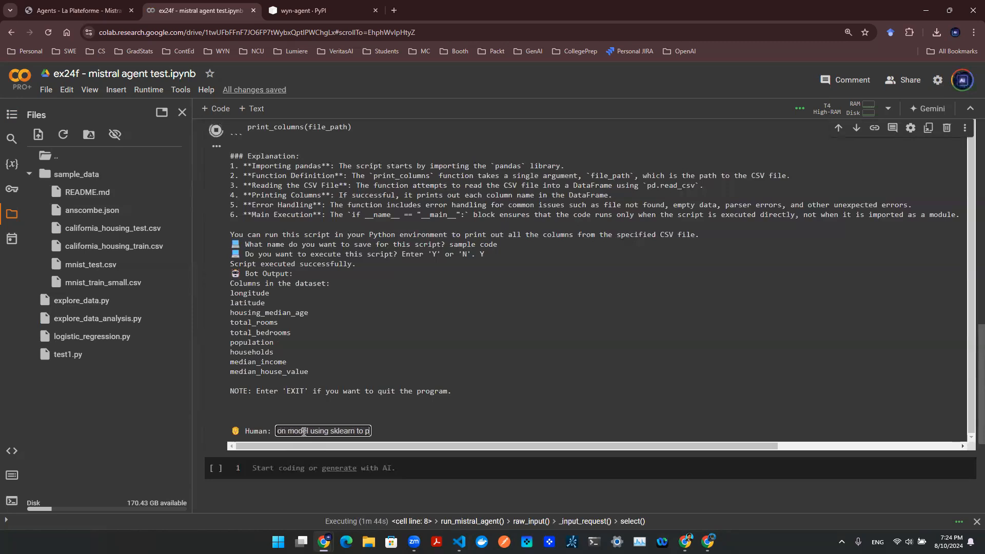
{"action": "type", "text": "using sklearn to predict the"}
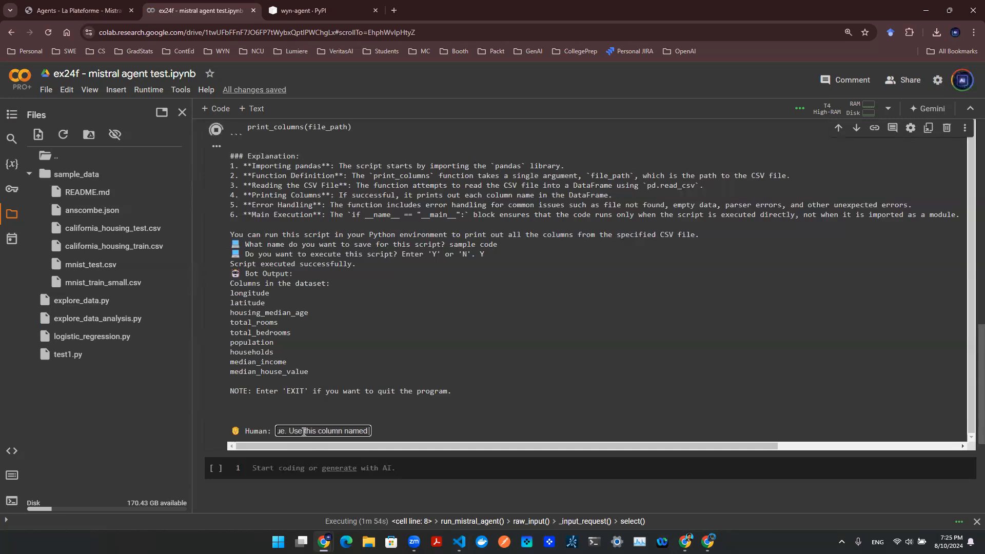
{"action": "type", "text": "median_house_value as"}
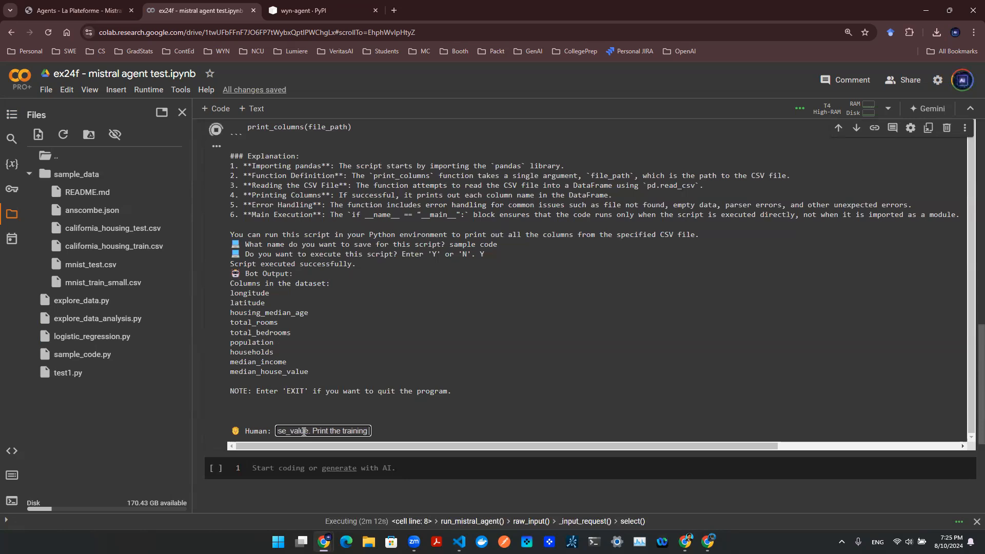
{"action": "type", "text": "the training and test set acc"}
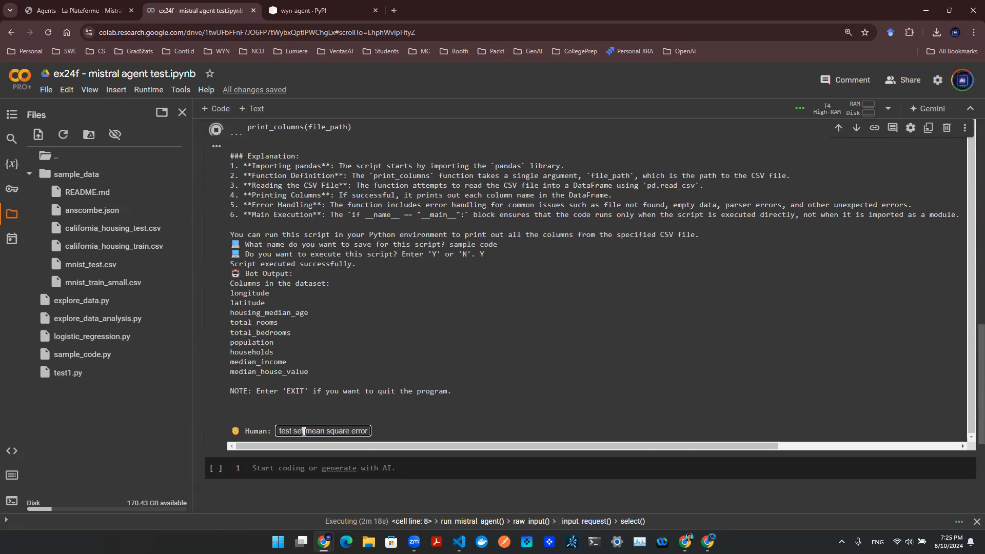
{"action": "type", "text": "are error for me in the end."}
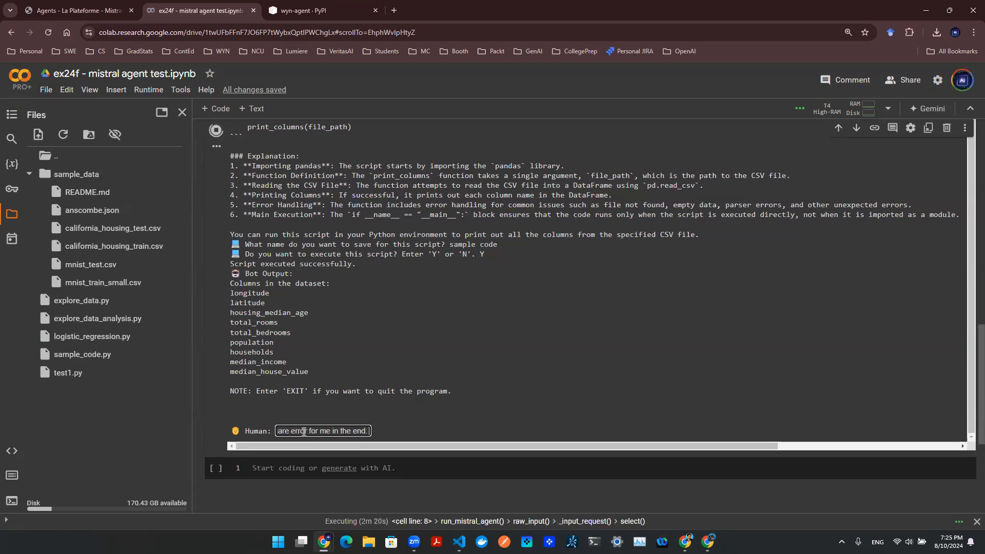
{"action": "type", "text": "Write this py code"}
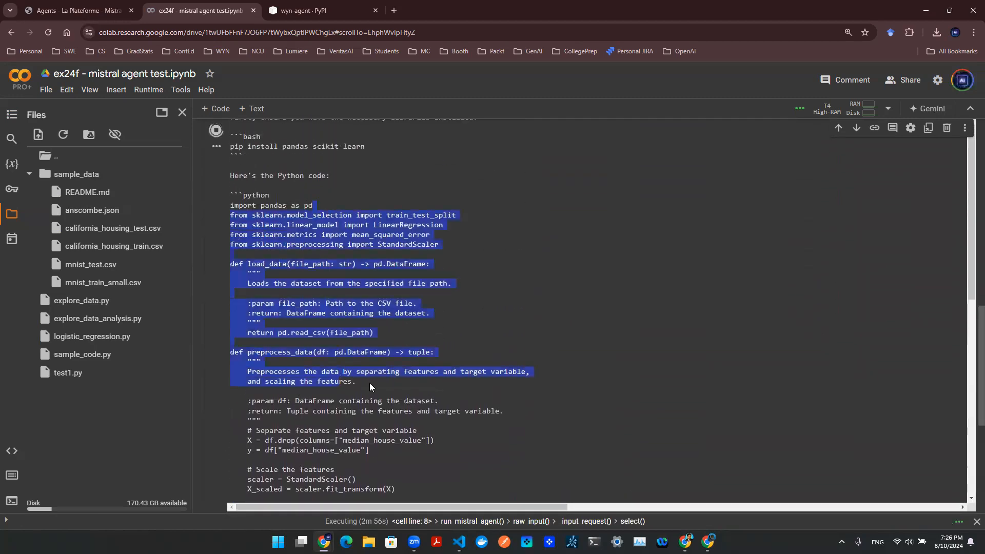
Save the script as linear regression model code on housing data and confirm execution with Y.
{"action": "scroll", "scroll_direction": "down", "scroll_amount": 3}
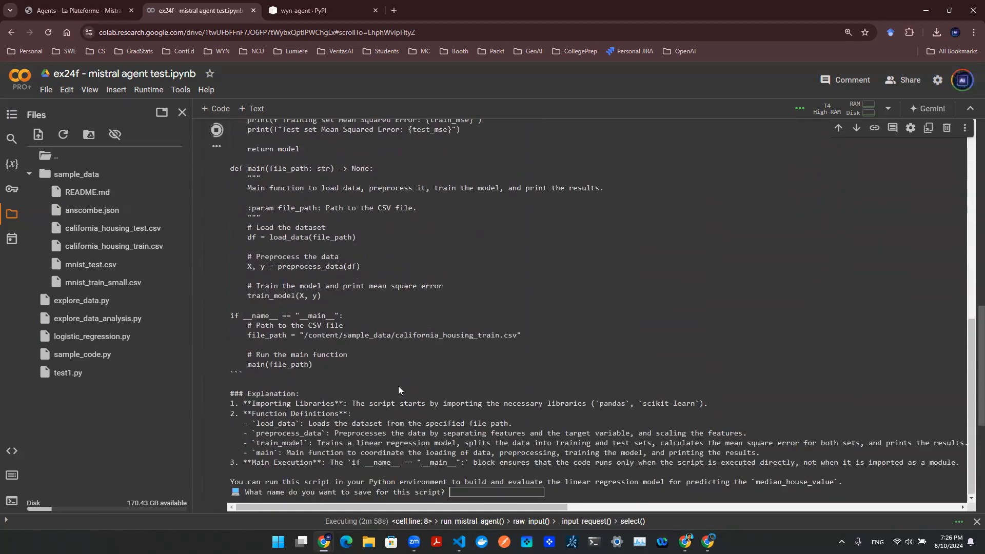
{"action": "scroll", "scroll_direction": "down", "scroll_amount": 3}
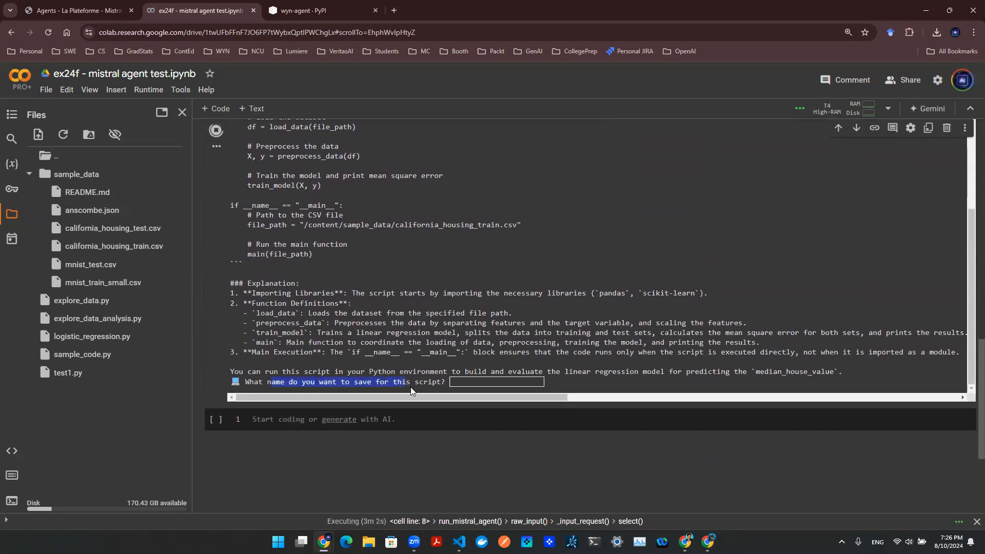
{"action": "type", "text": "linear regression model code on housing data"}
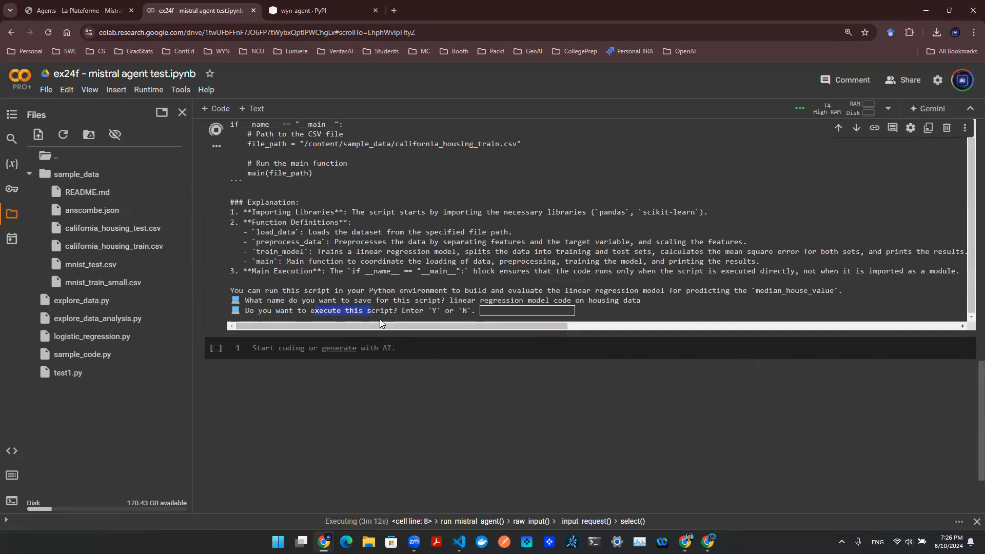
{"action": "left_click", "coordinate": [526, 310]}
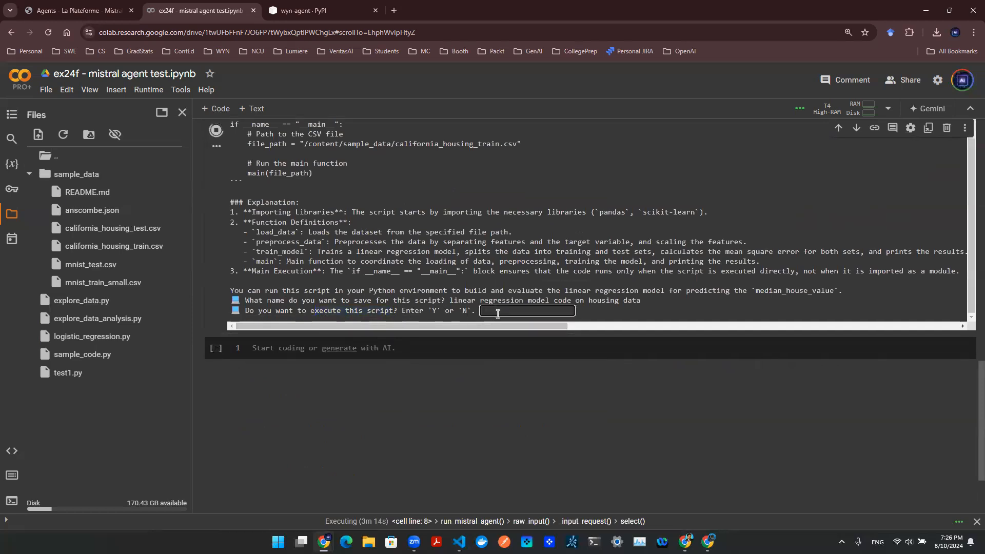
{"action": "type", "text": "Y"}
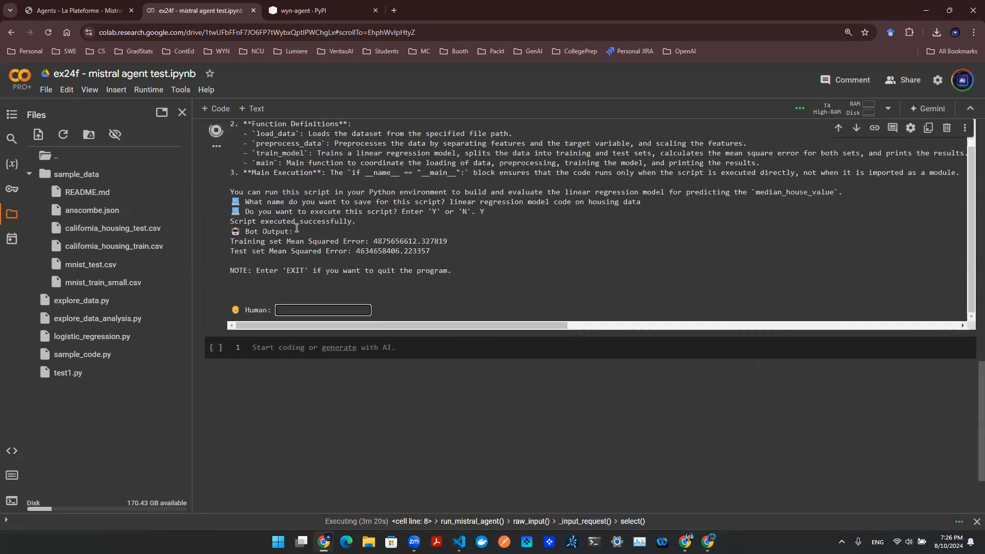
Review the printed Mean Squared Error lines and widen the Files pane to read the new script name.
{"action": "left_click_drag", "start_coordinate": [297, 226], "coordinate": [415, 250]}
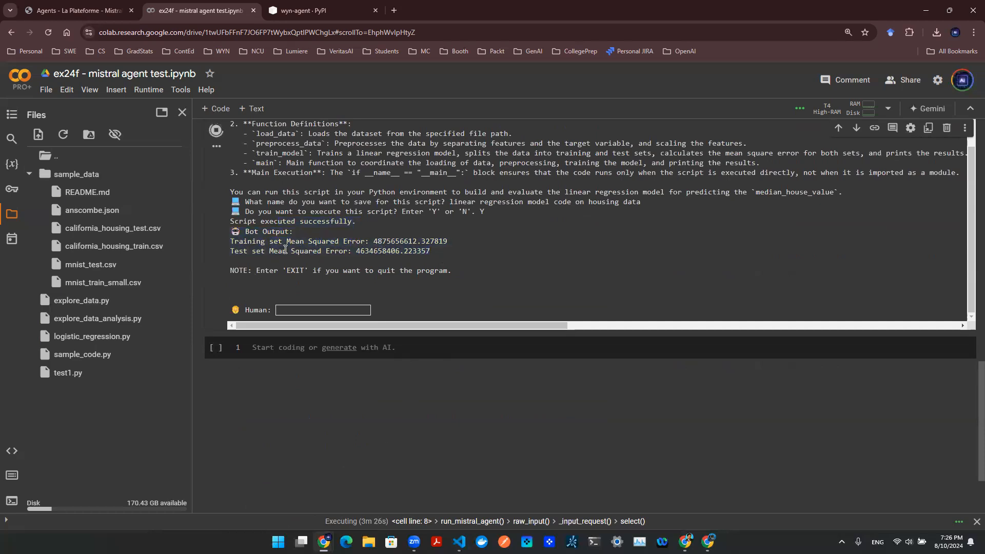
{"action": "left_click_drag", "start_coordinate": [268, 251], "coordinate": [373, 251]}
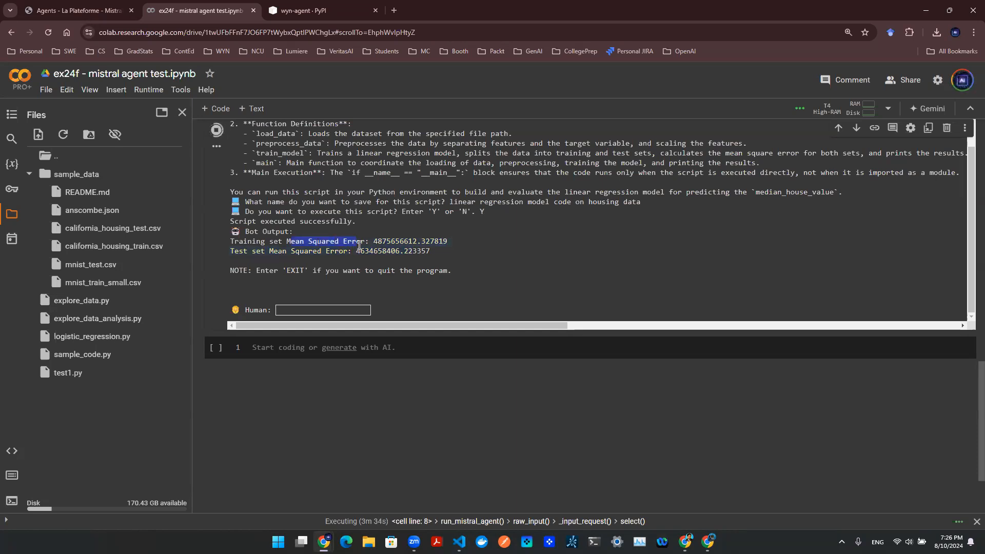
{"action": "double_click", "coordinate": [323, 241]}
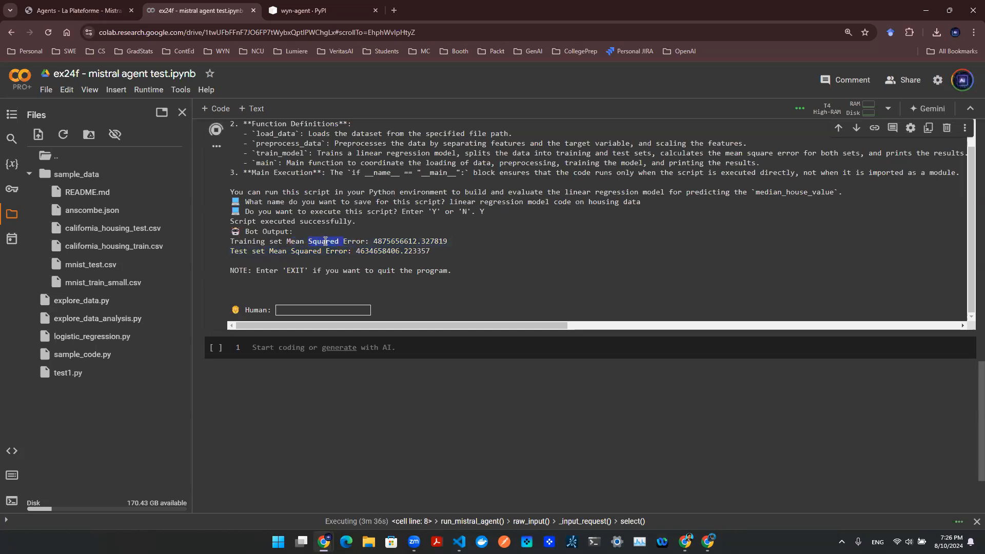
{"action": "double_click", "coordinate": [295, 241]}
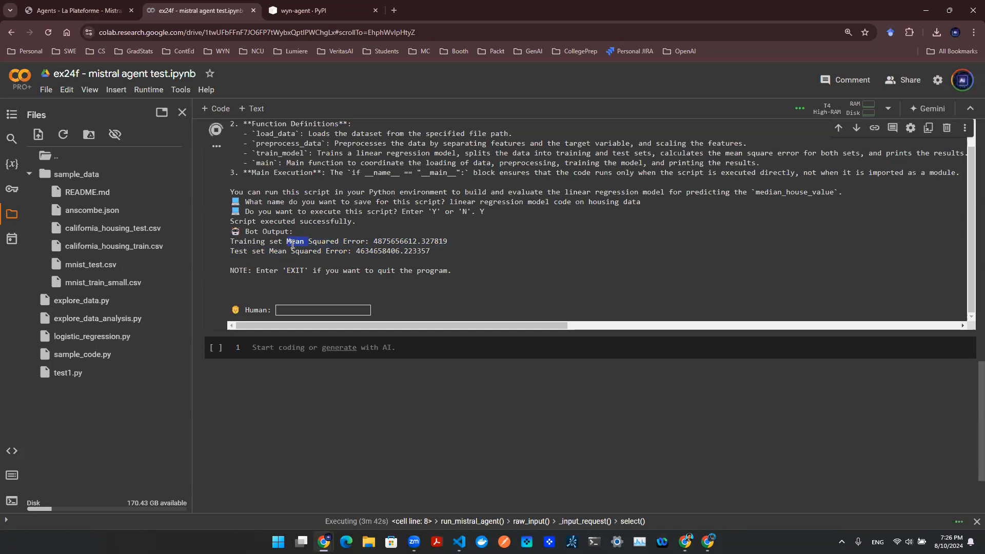
{"action": "left_click", "coordinate": [62, 134]}
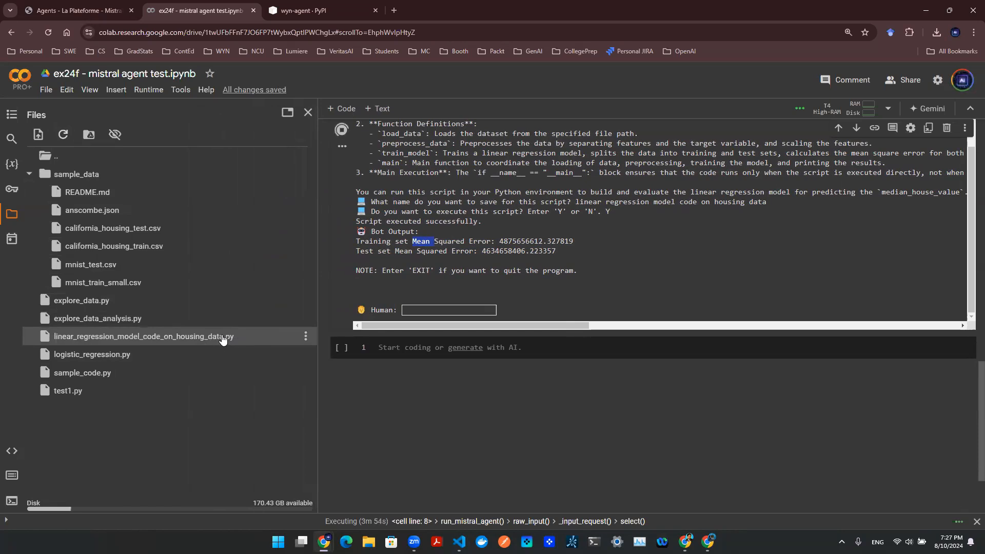
Open linear_regression_model_code_on_housing_data.py and scroll through its train_model and main functions.
{"action": "double_click", "coordinate": [144, 337]}
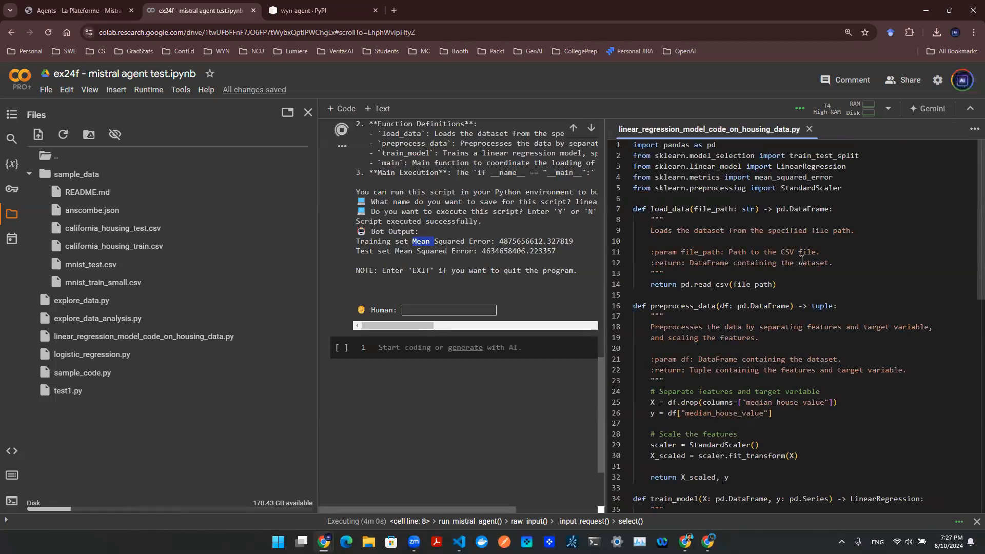
{"action": "scroll", "scroll_direction": "down", "scroll_amount": 3}
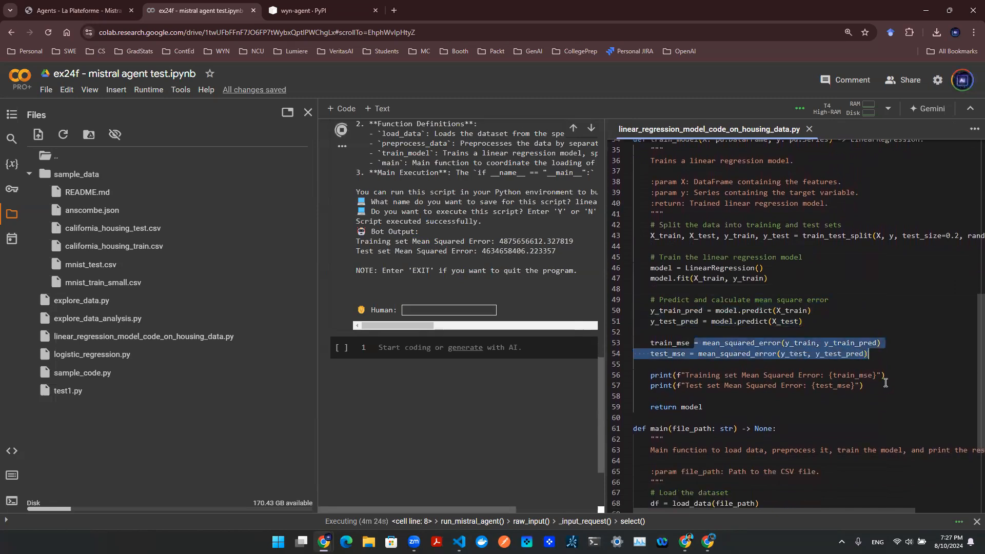
{"action": "scroll", "scroll_direction": "down", "scroll_amount": 3}
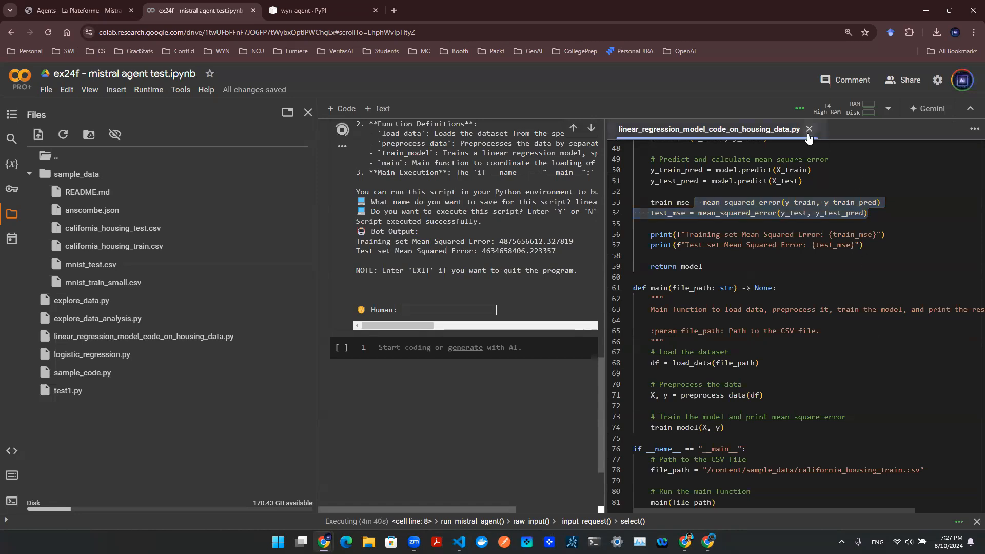
Close the script file and send EXIT to JARVIS so the cell finishes.
{"action": "left_click", "coordinate": [810, 130]}
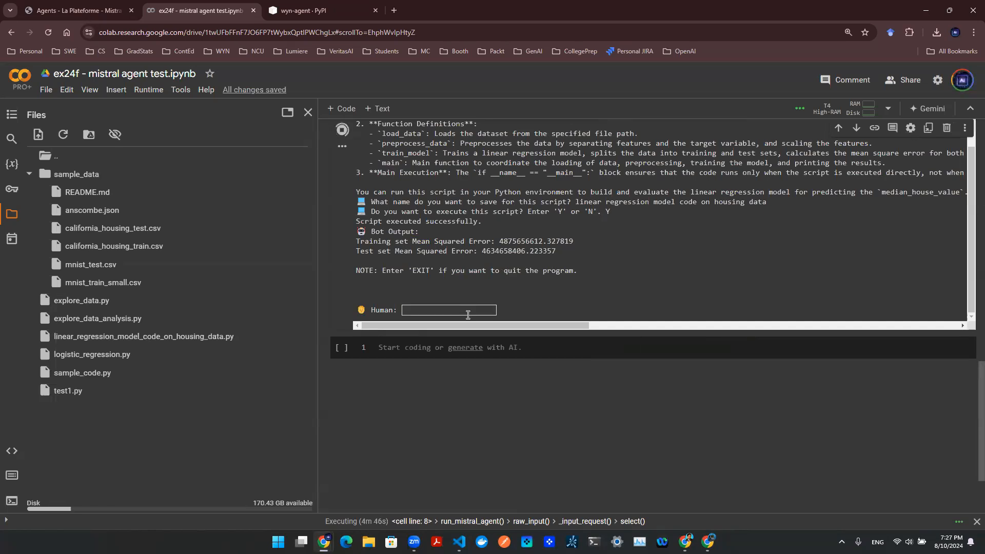
{"action": "left_click", "coordinate": [449, 310]}
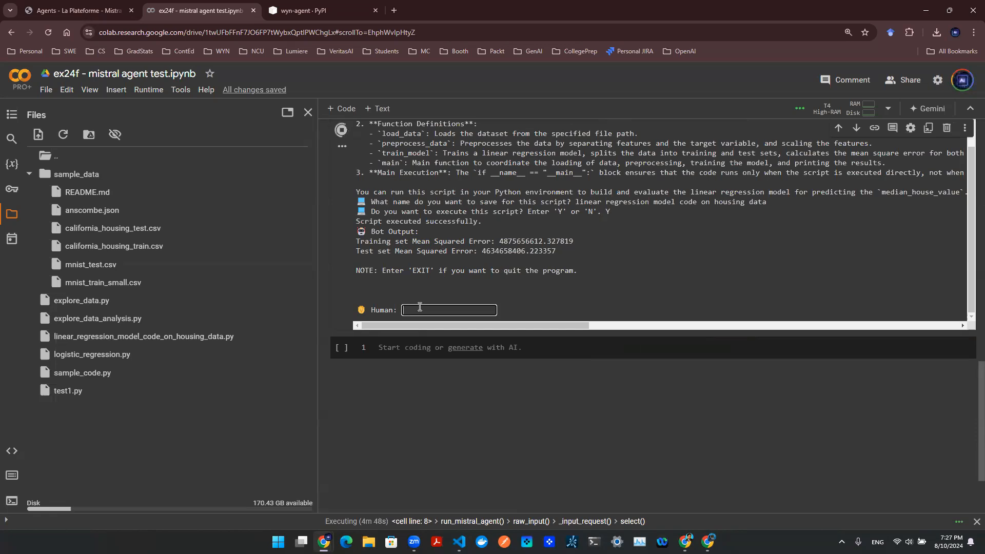
{"action": "type", "text": "EXIT"}
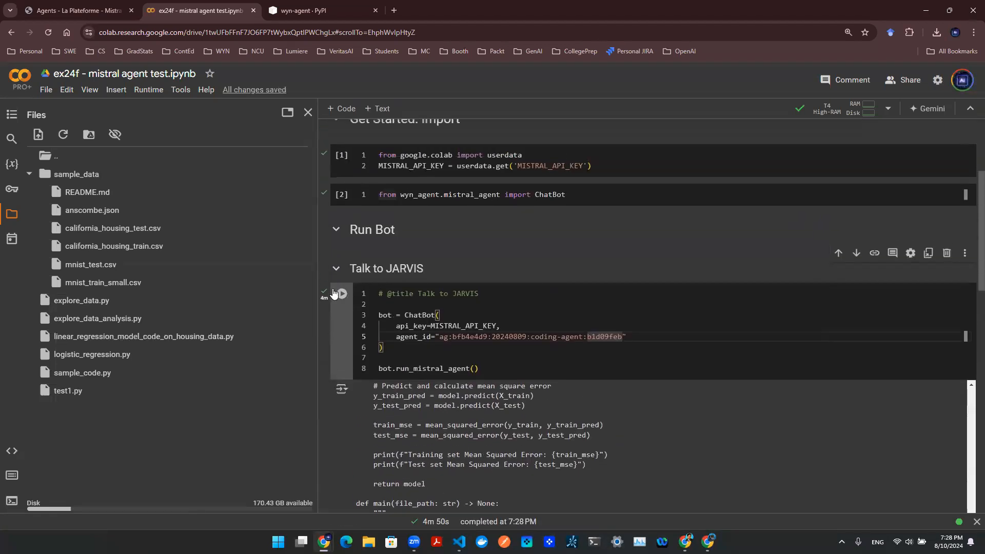
{"action": "mouse_move", "coordinate": [325, 318]}
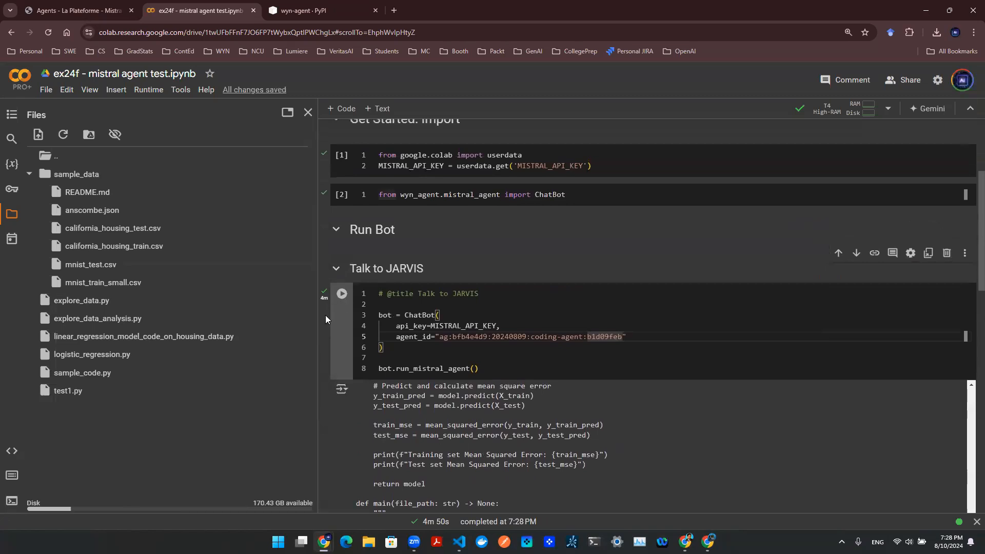